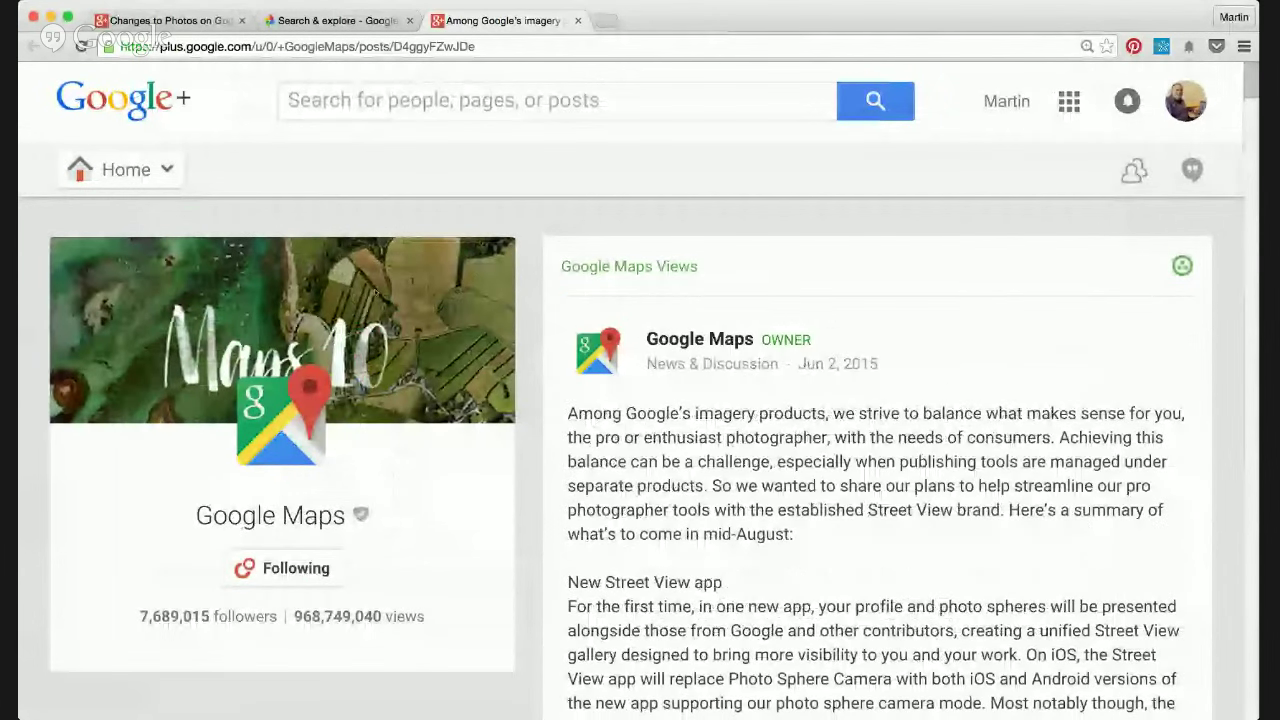
scroll(down, 3)
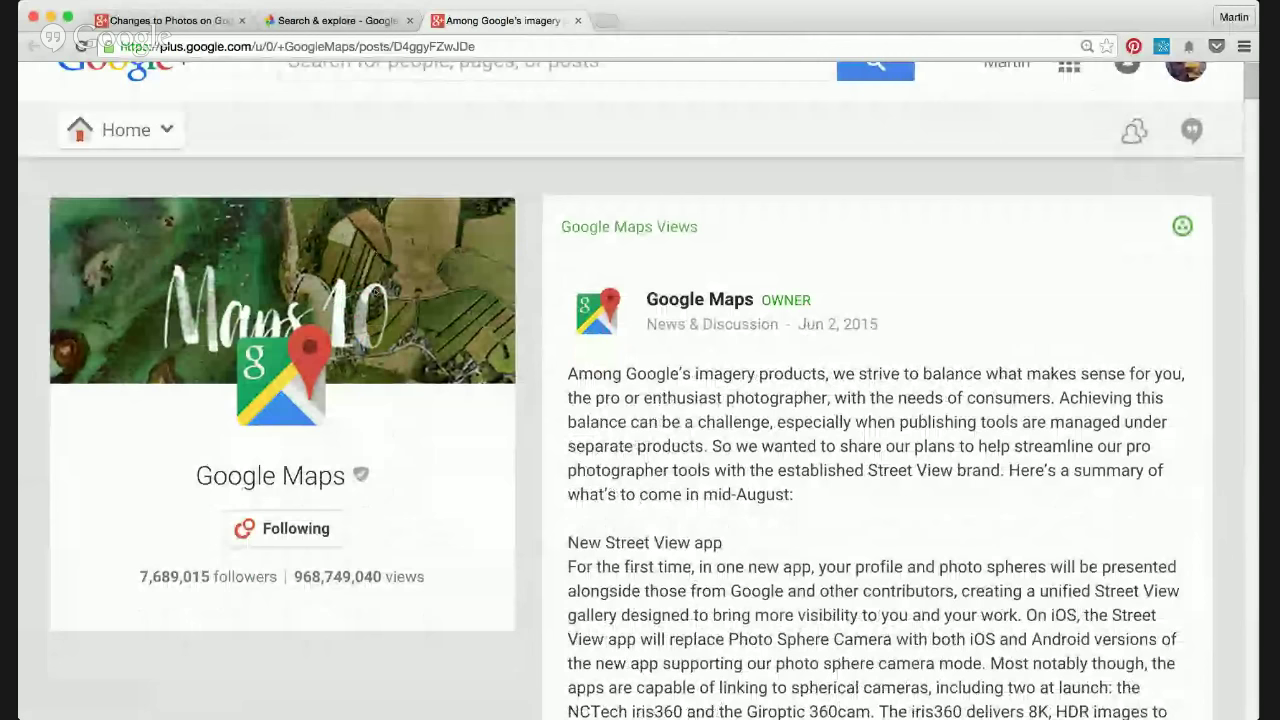
scroll(down, 3)
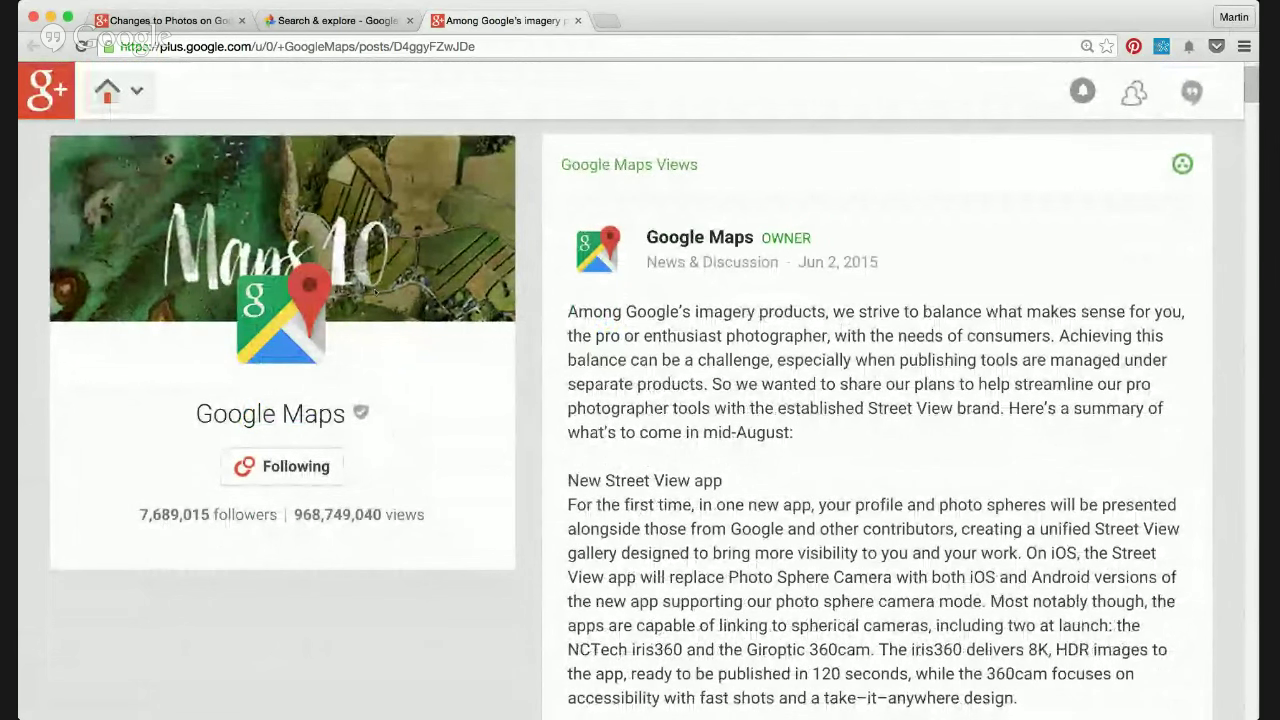
scroll(down, 3)
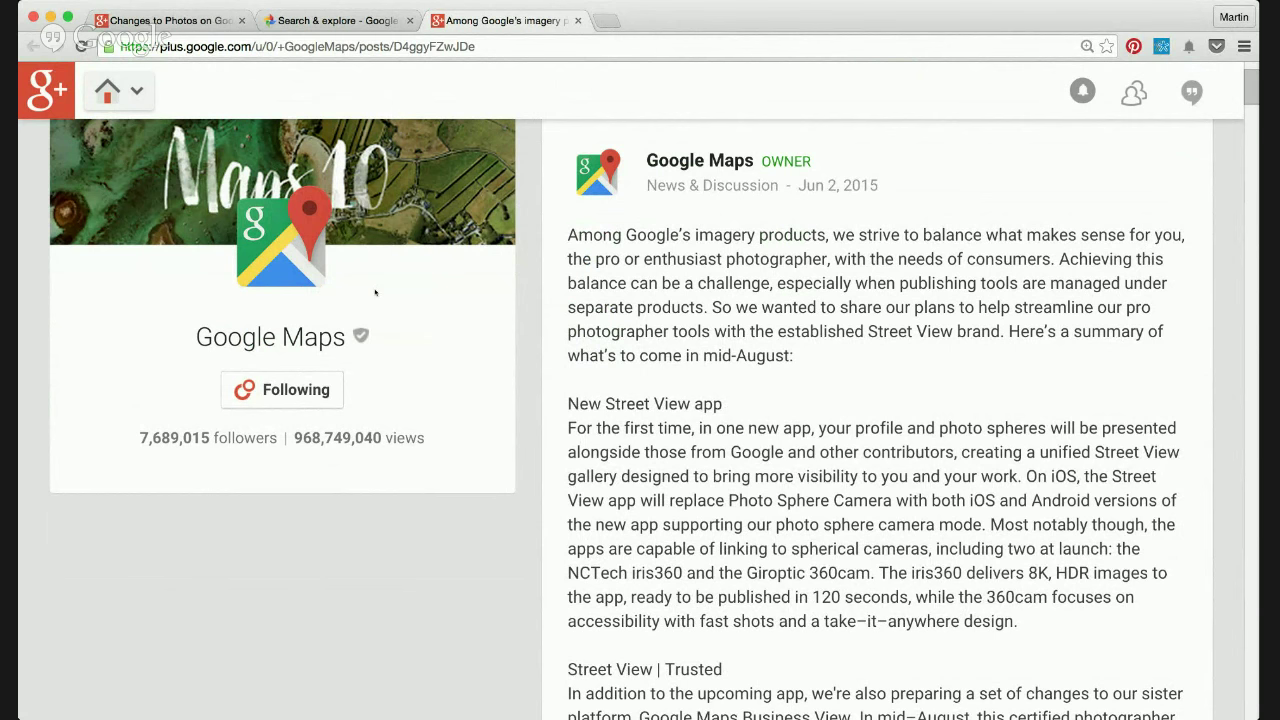
scroll(down, 3)
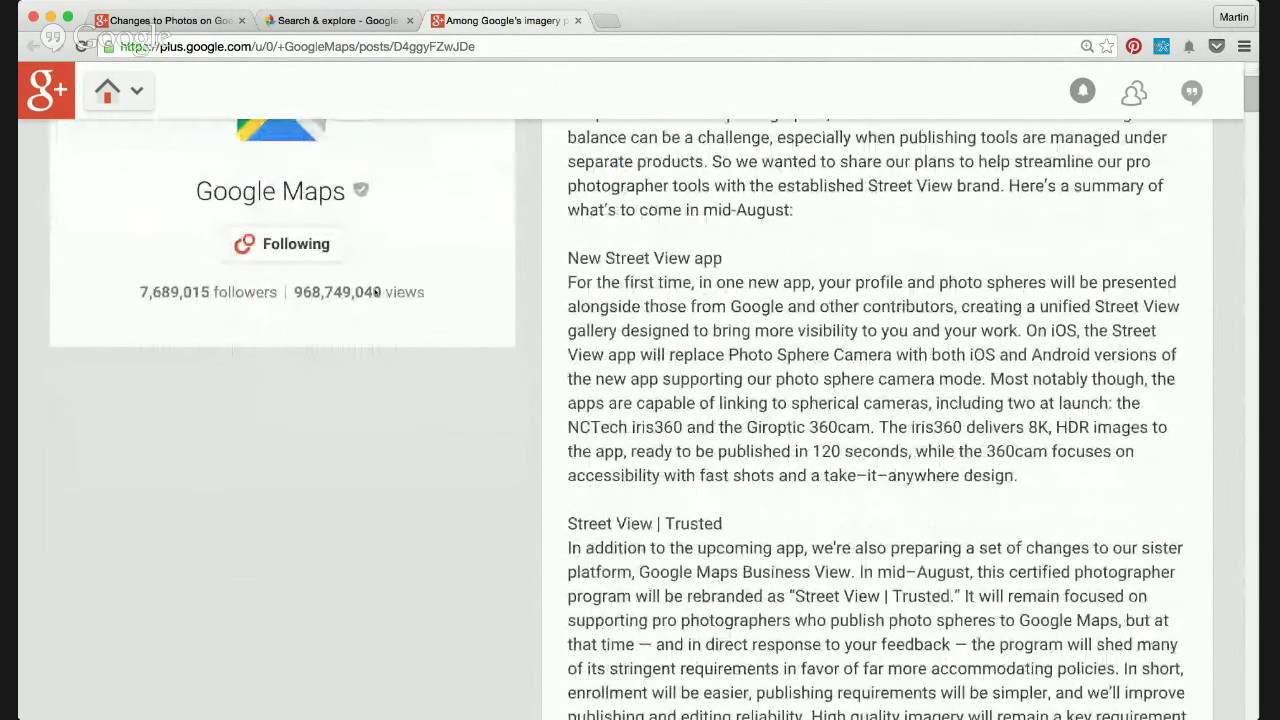
scroll(down, 3)
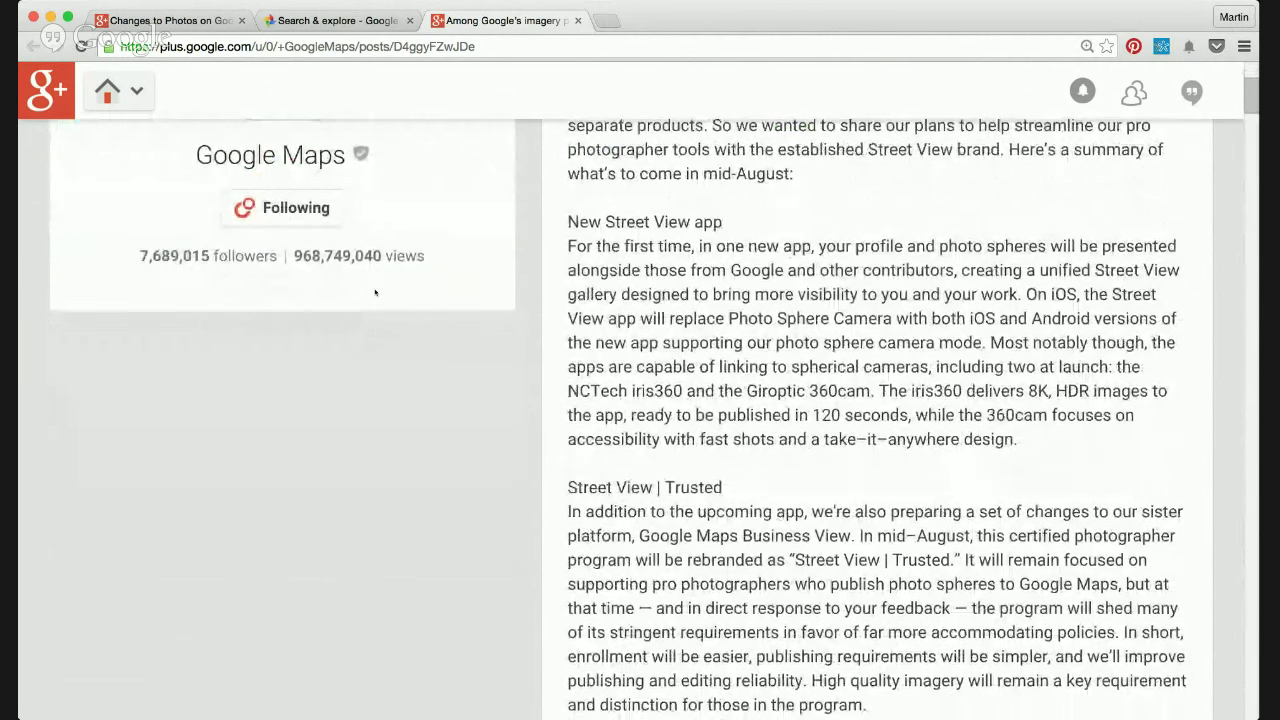
scroll(down, 3)
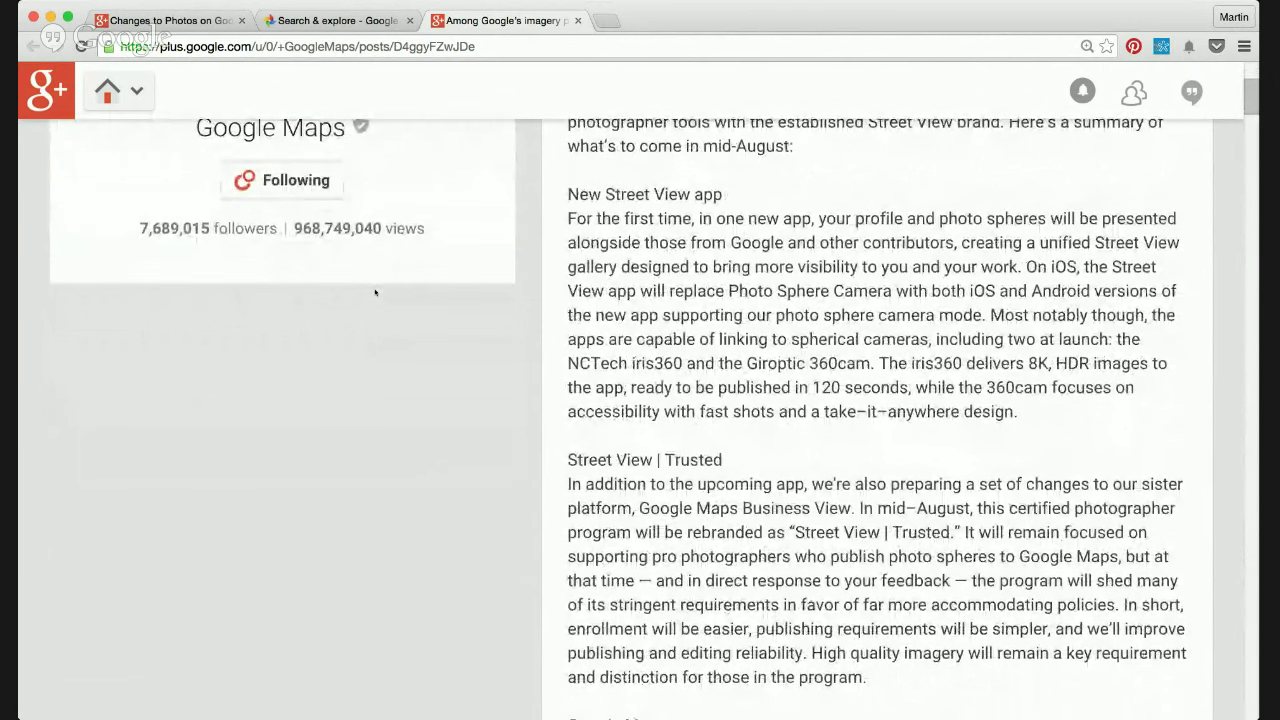
scroll(down, 3)
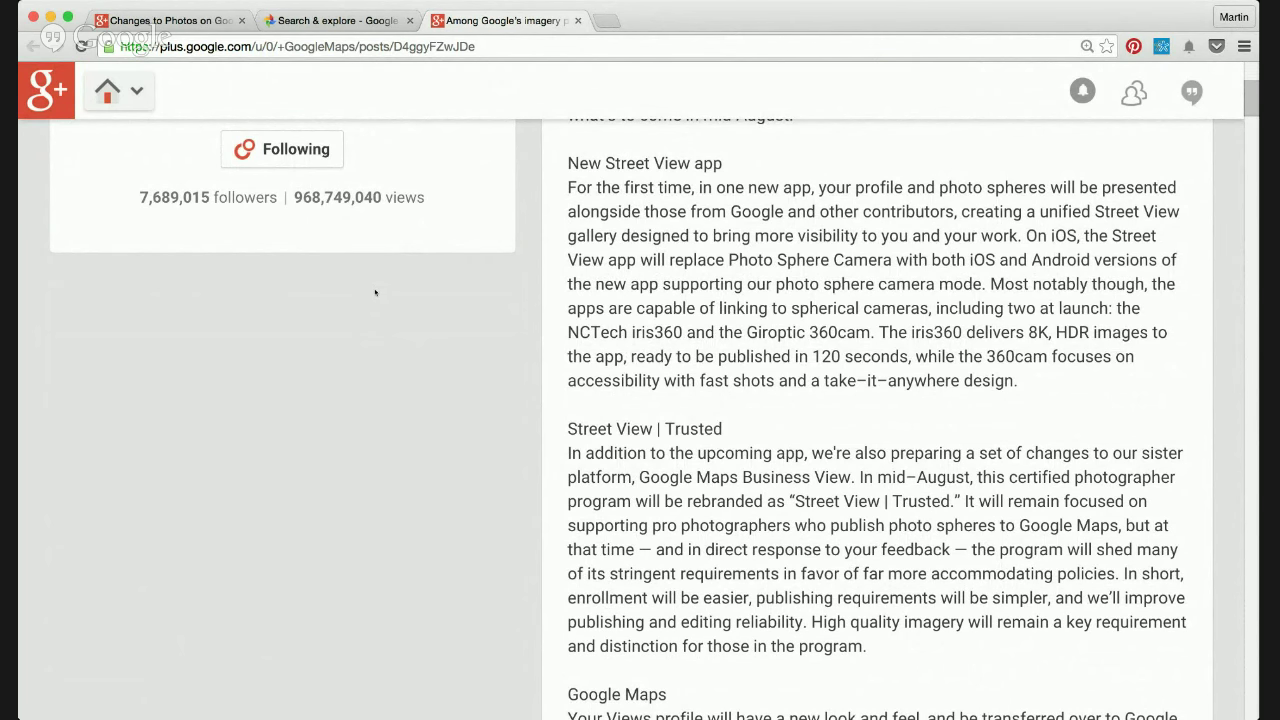
scroll(down, 3)
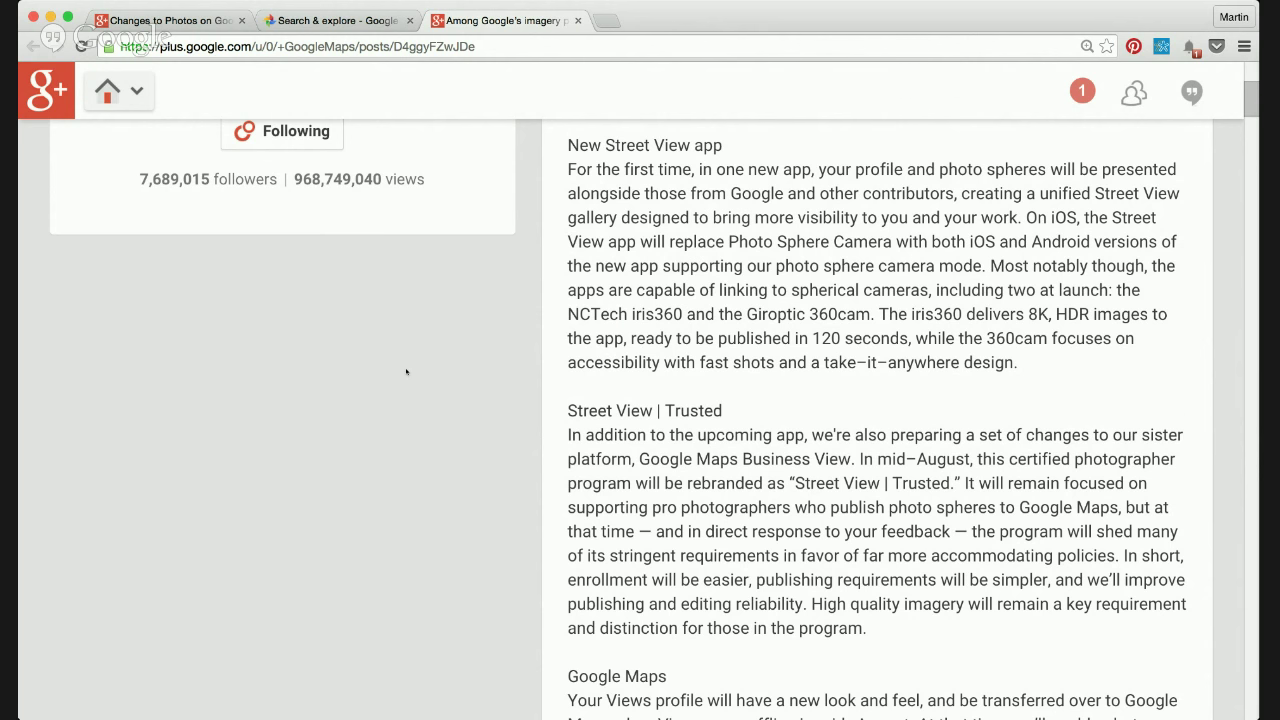
scroll(down, 3)
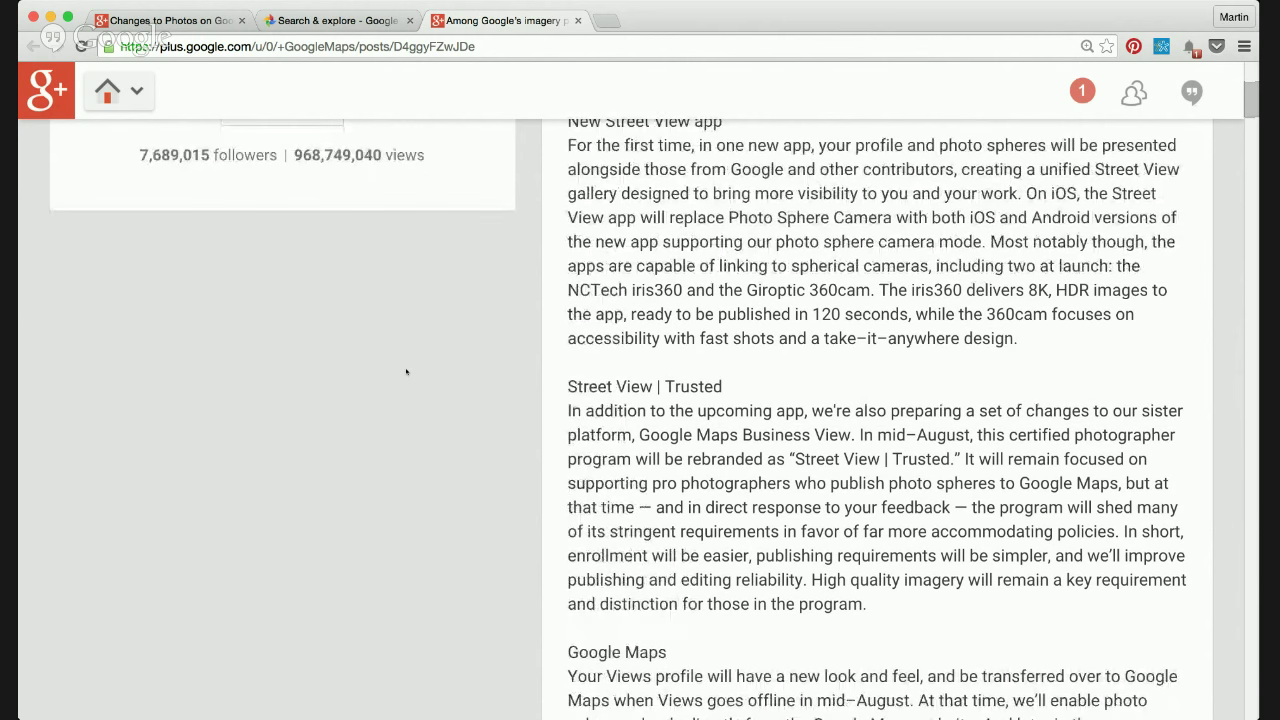
scroll(down, 3)
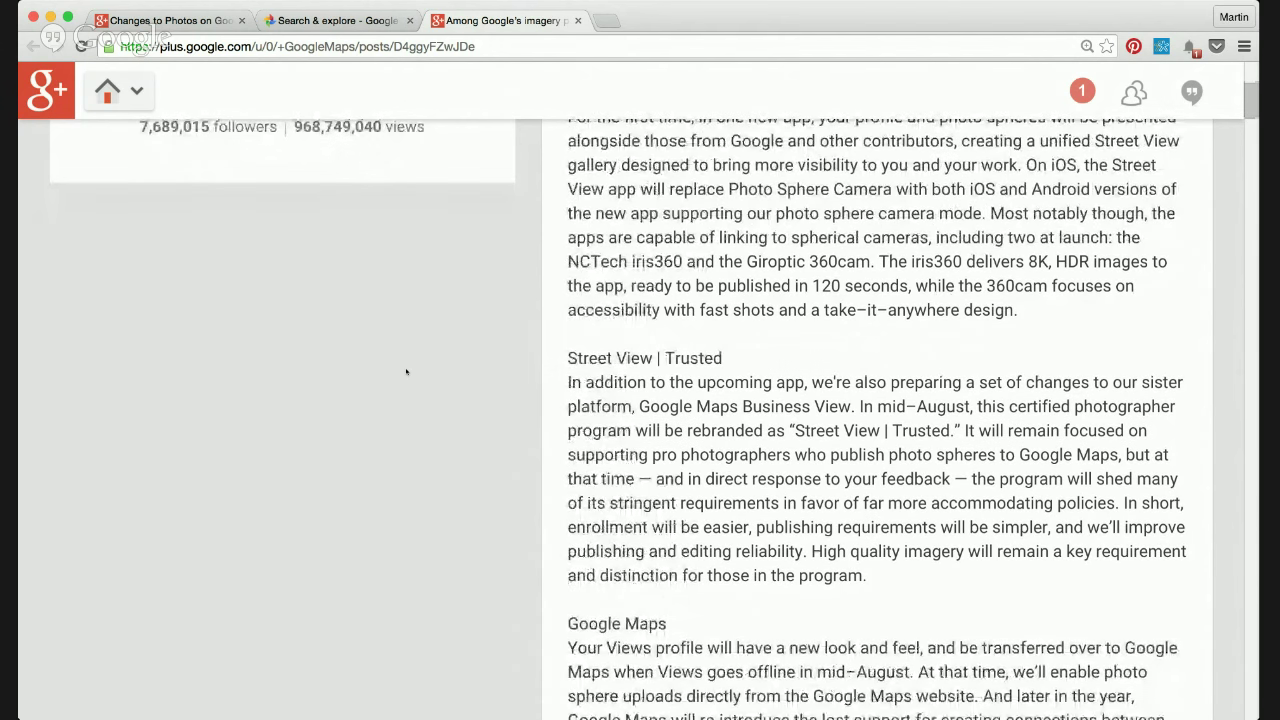
scroll(down, 3)
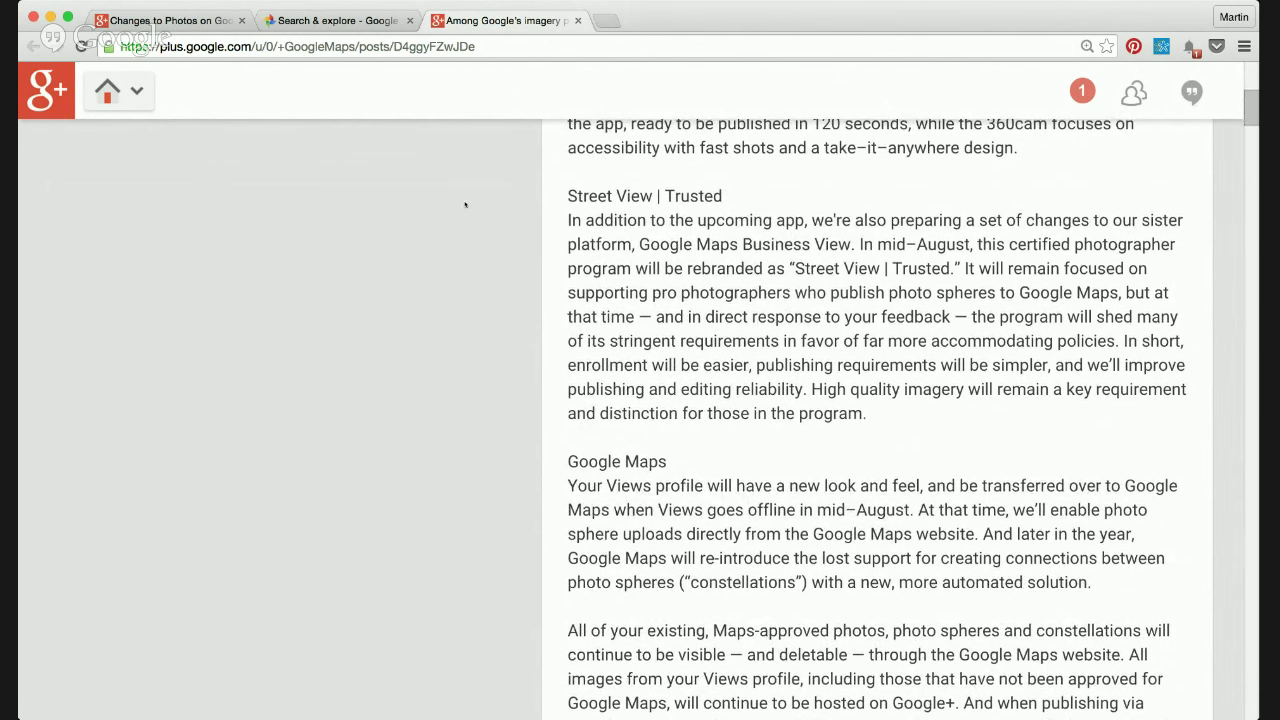
scroll(down, 3)
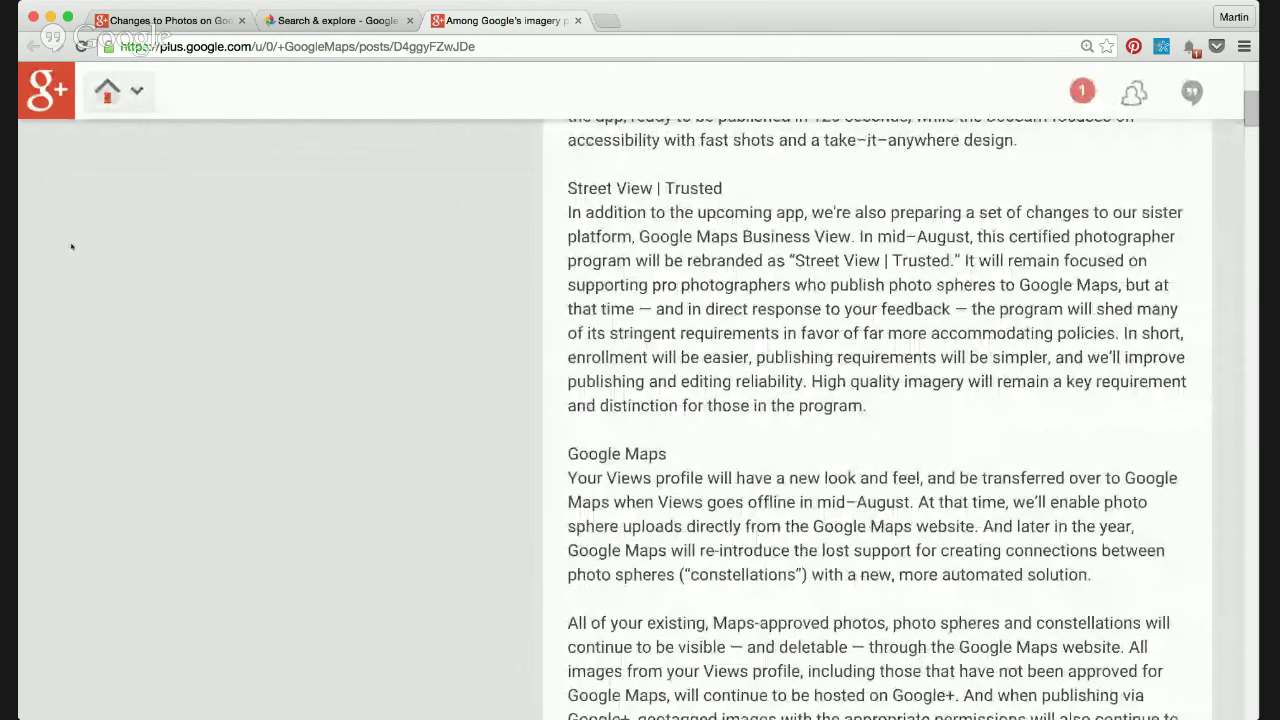
scroll(down, 3)
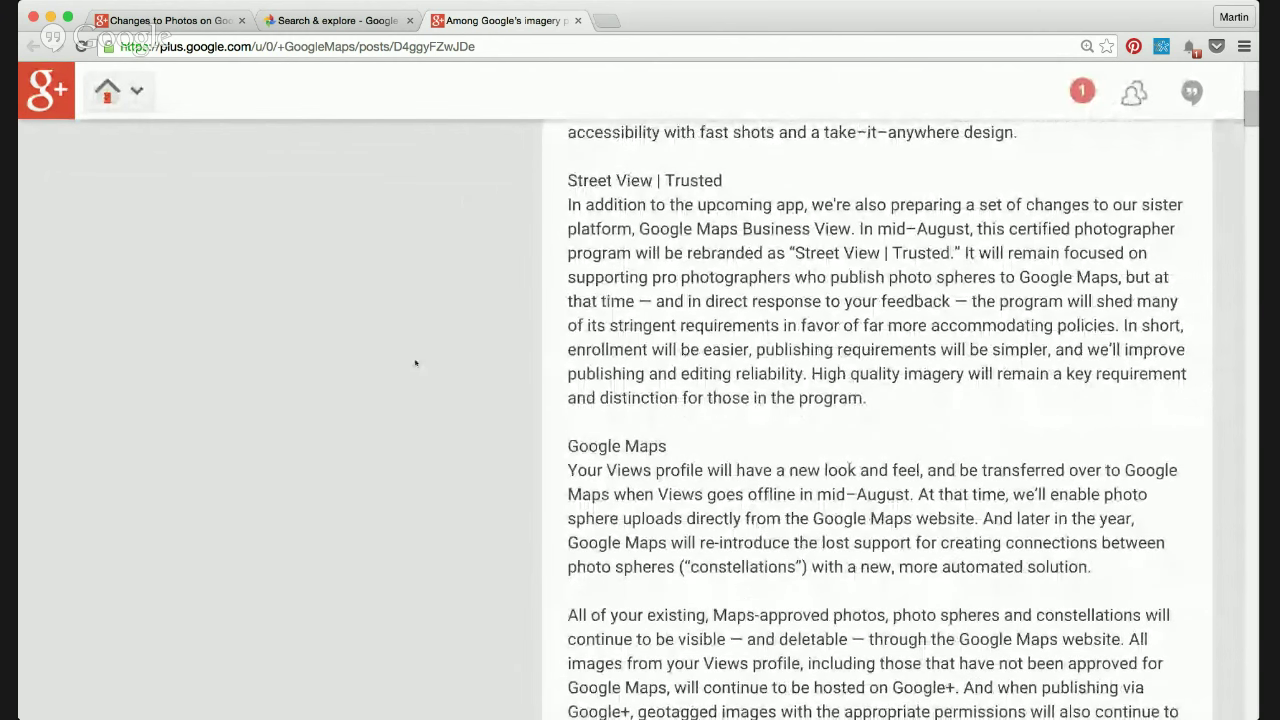
scroll(down, 3)
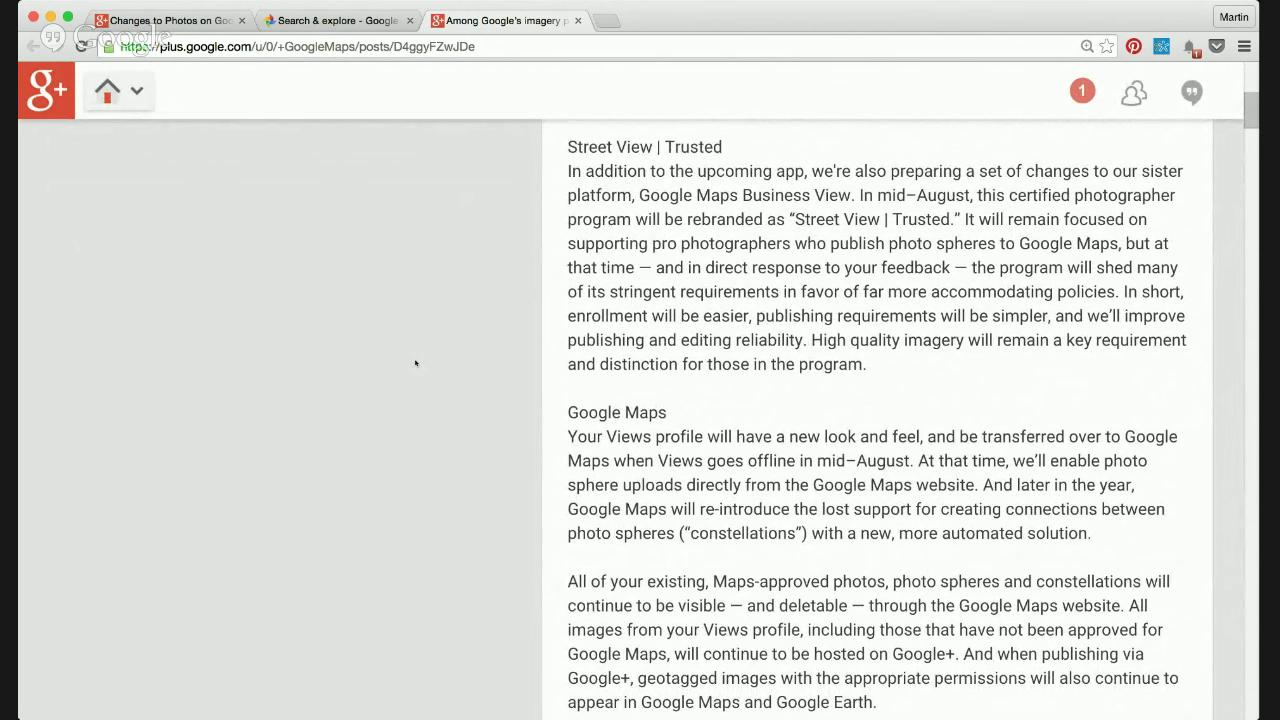
mouse_move(772, 310)
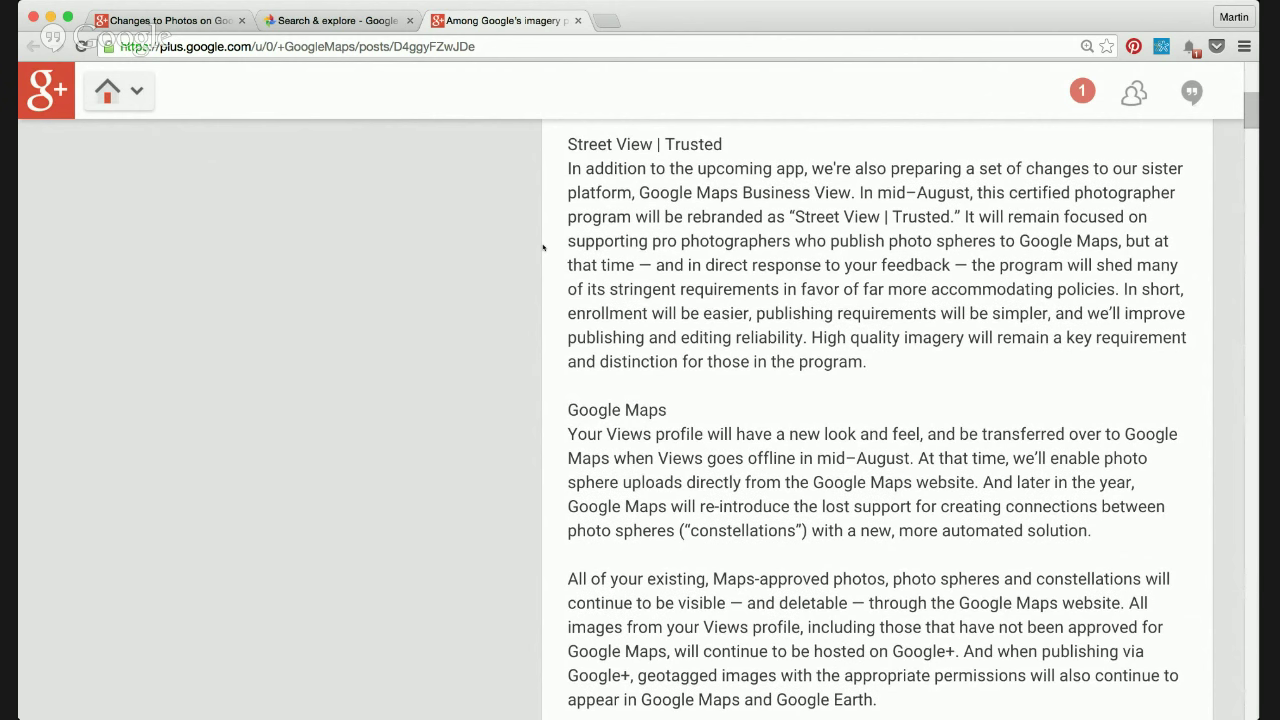
scroll(down, 3)
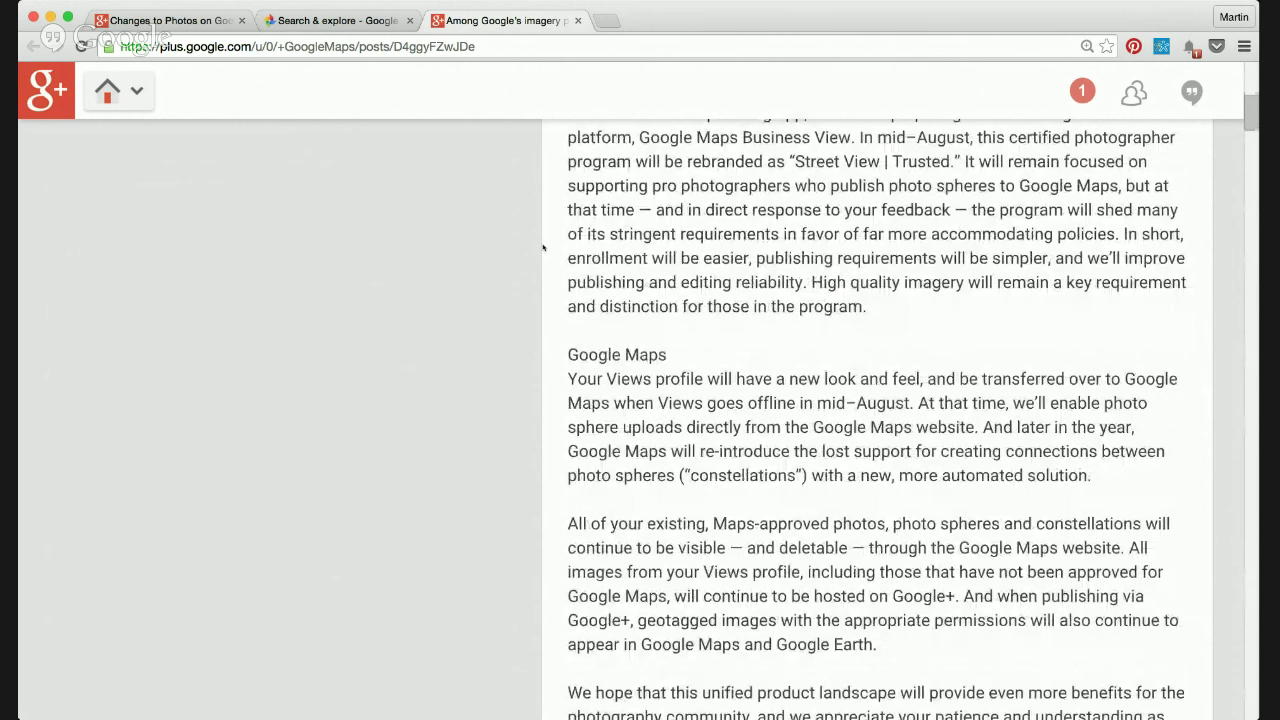
scroll(down, 3)
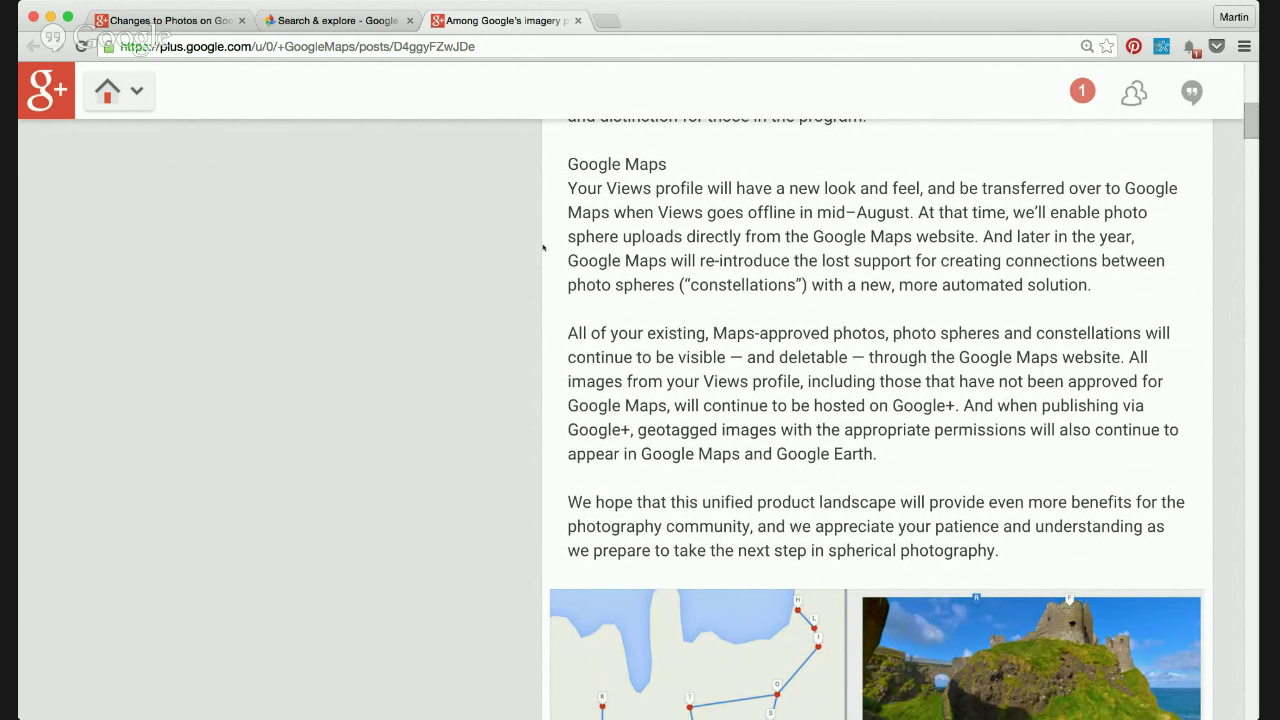
mouse_move(467, 290)
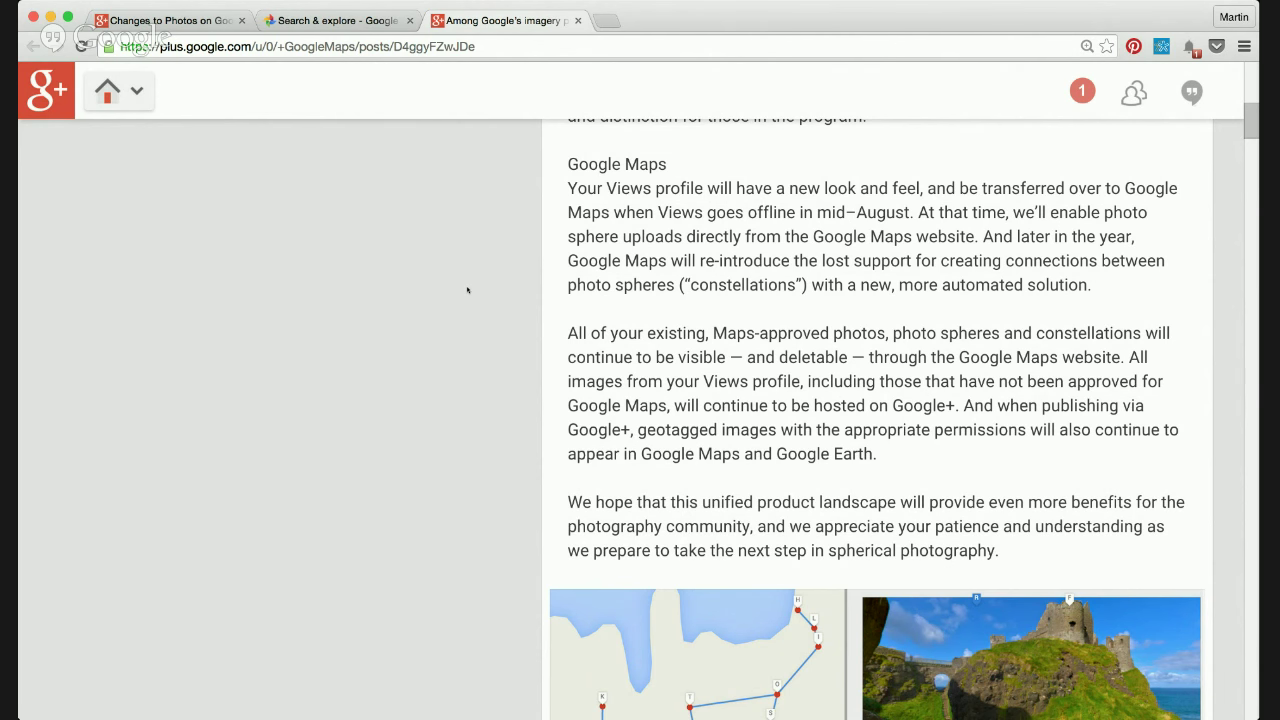
scroll(down, 3)
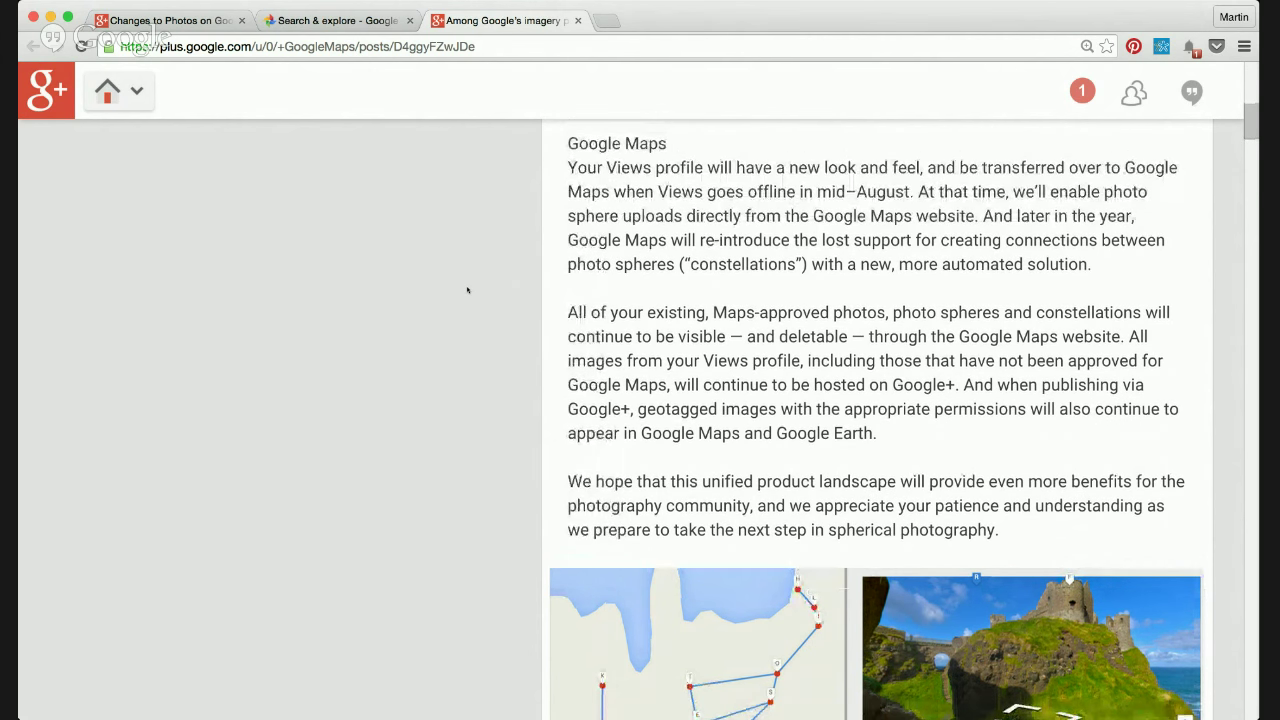
scroll(down, 3)
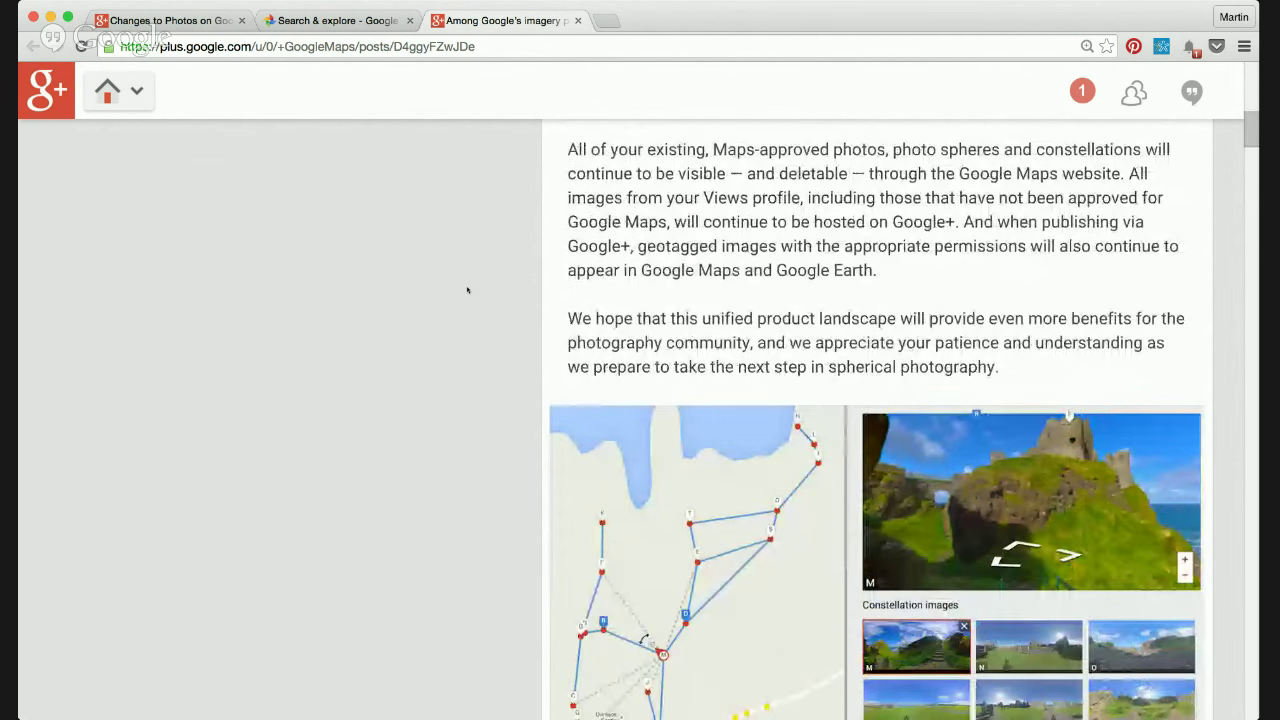
scroll(down, 3)
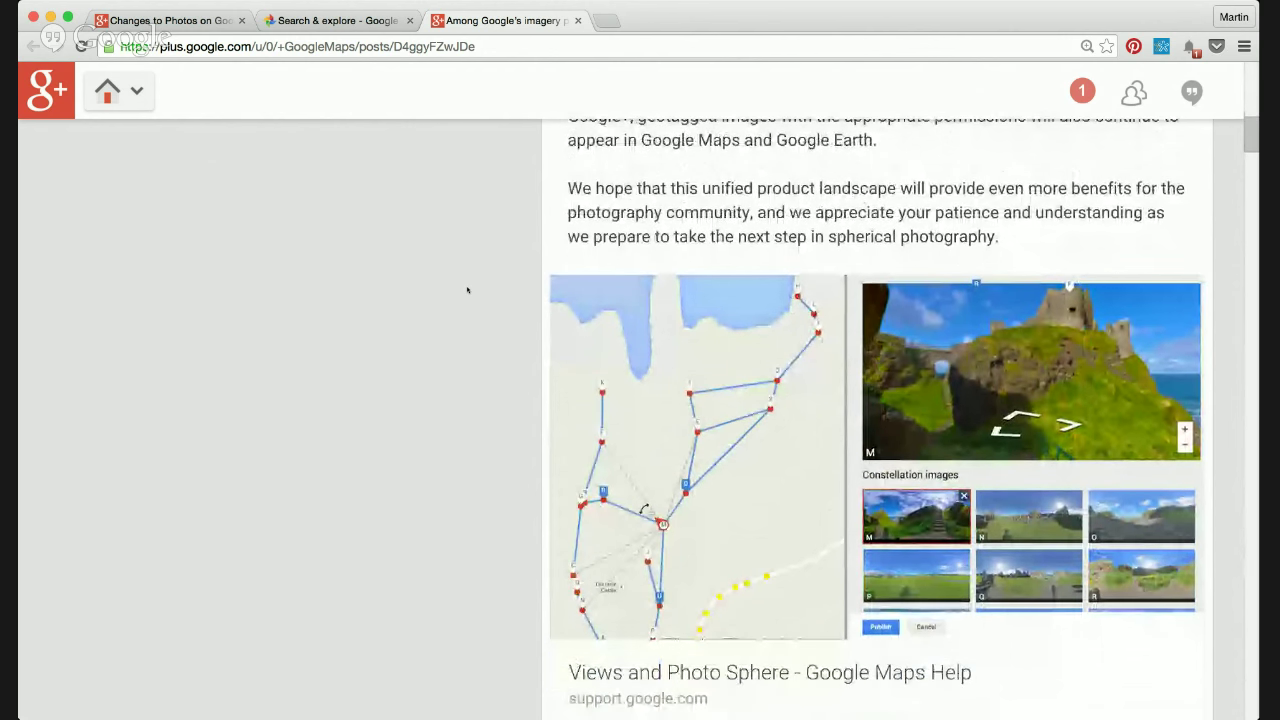
scroll(down, 3)
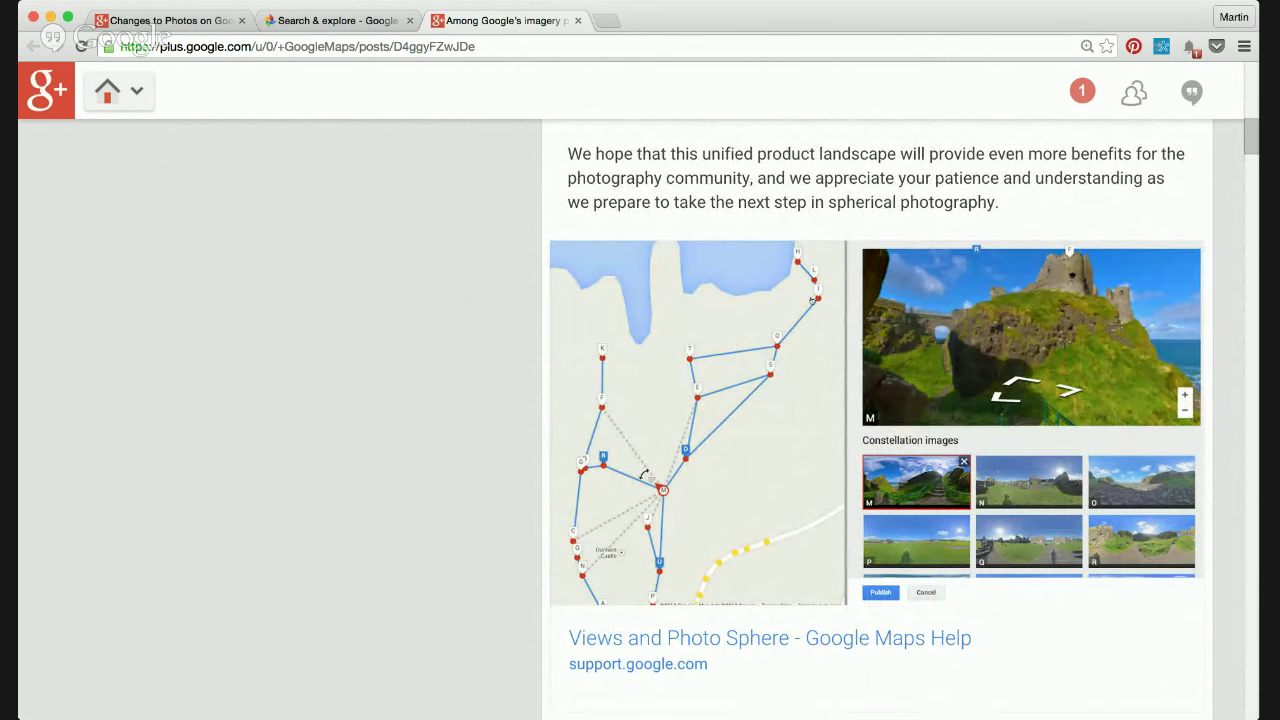
mouse_move(766, 517)
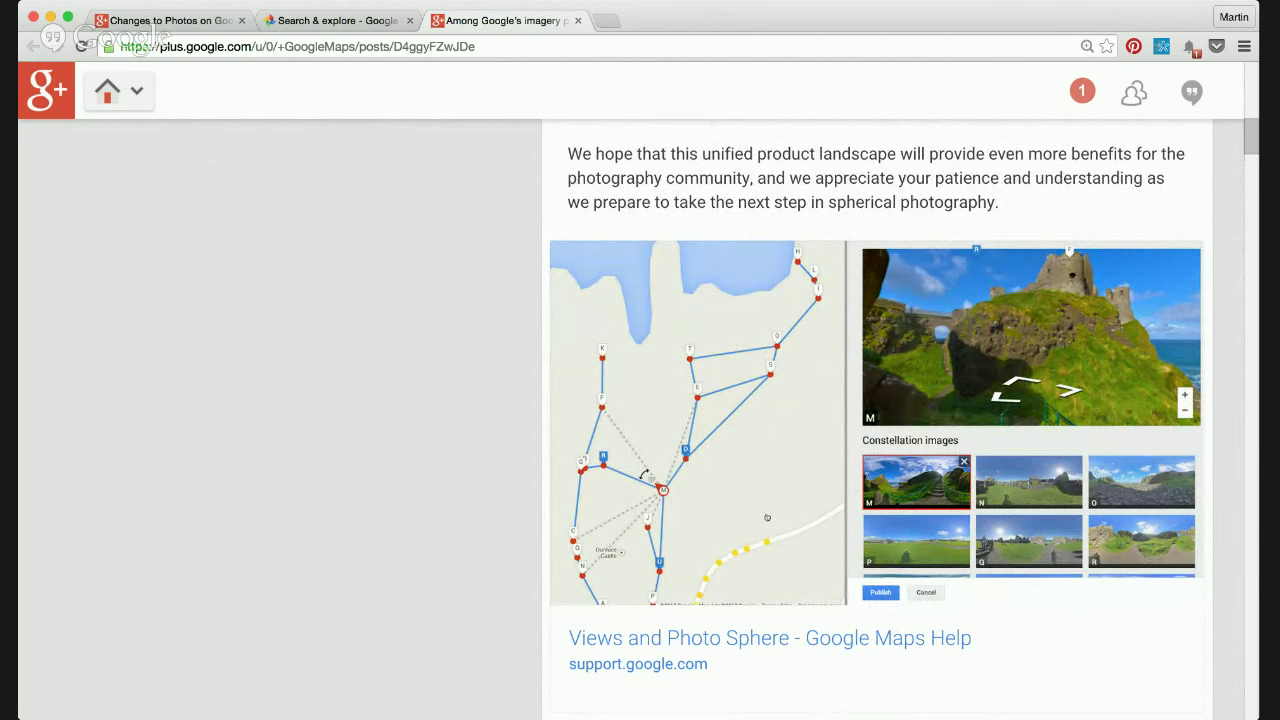
mouse_move(759, 510)
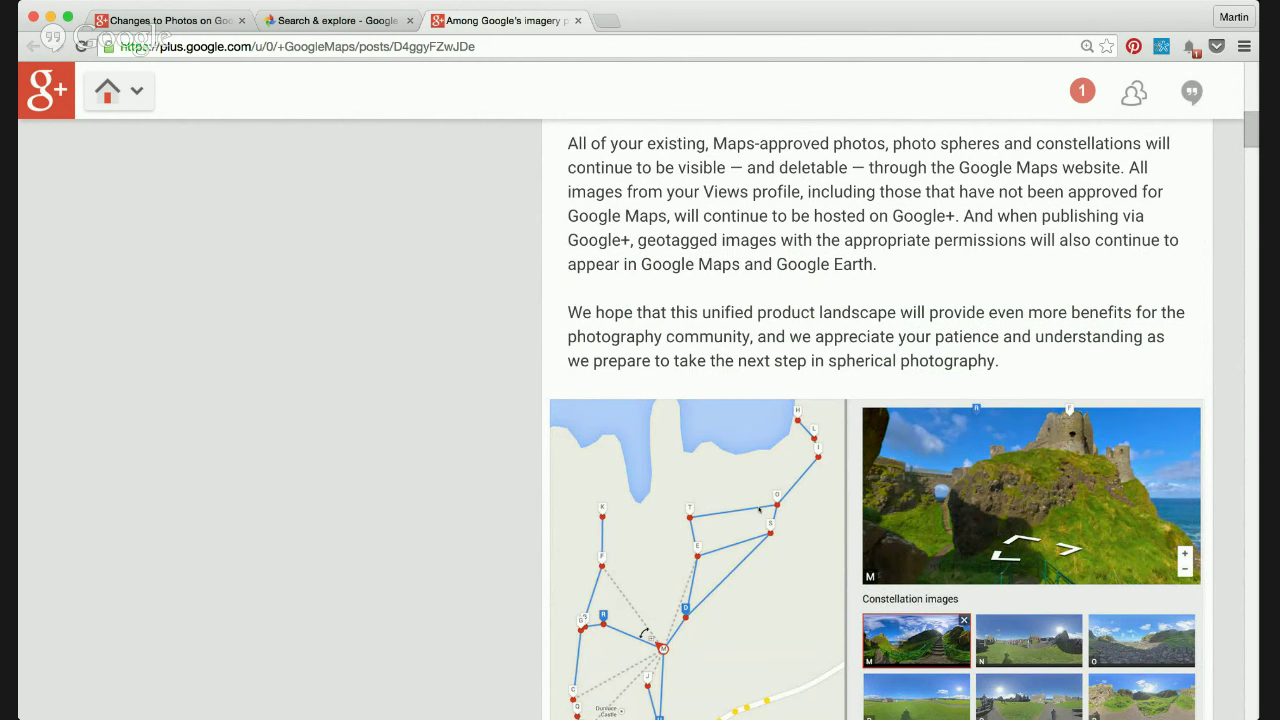
scroll(down, 3)
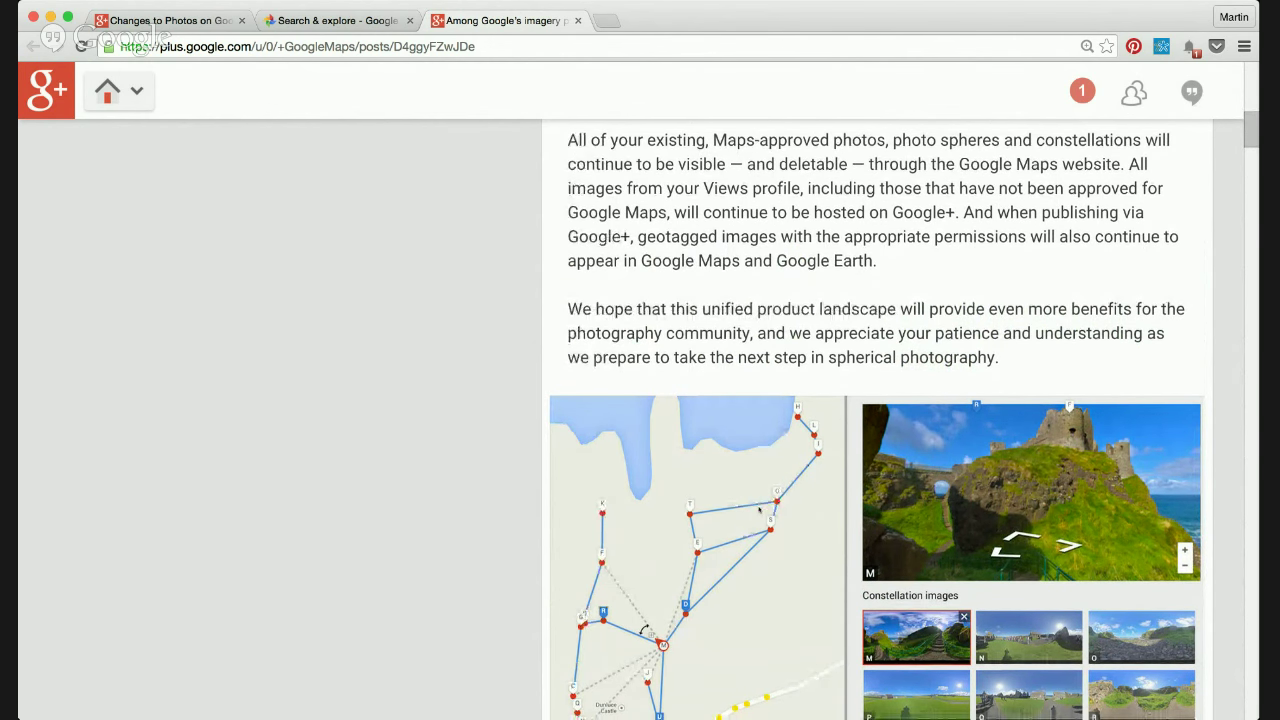
scroll(down, 3)
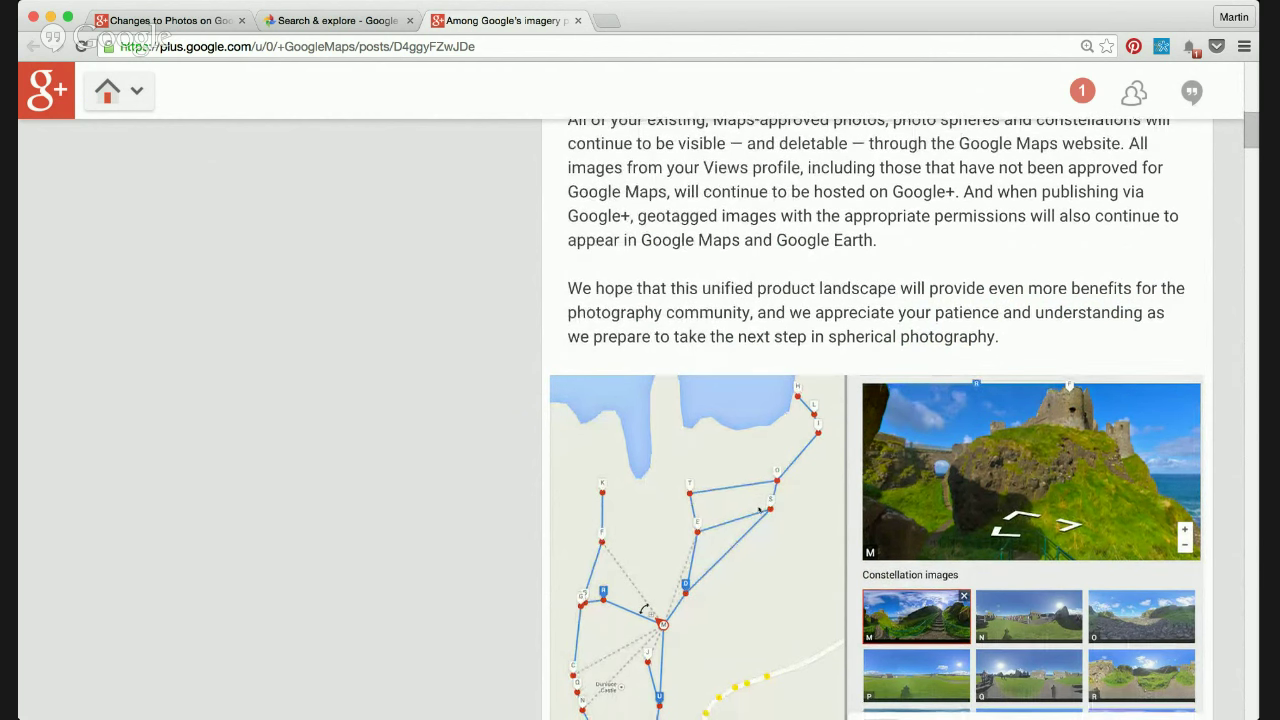
scroll(down, 3)
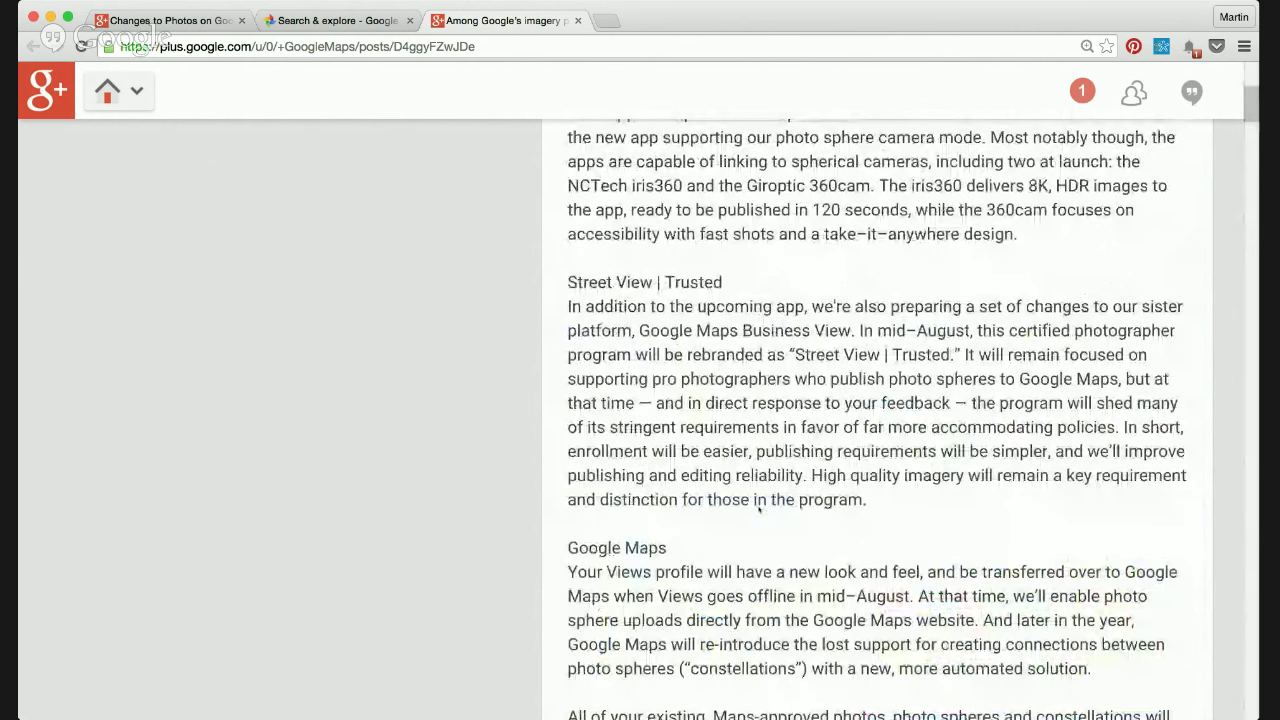
scroll(up, 3)
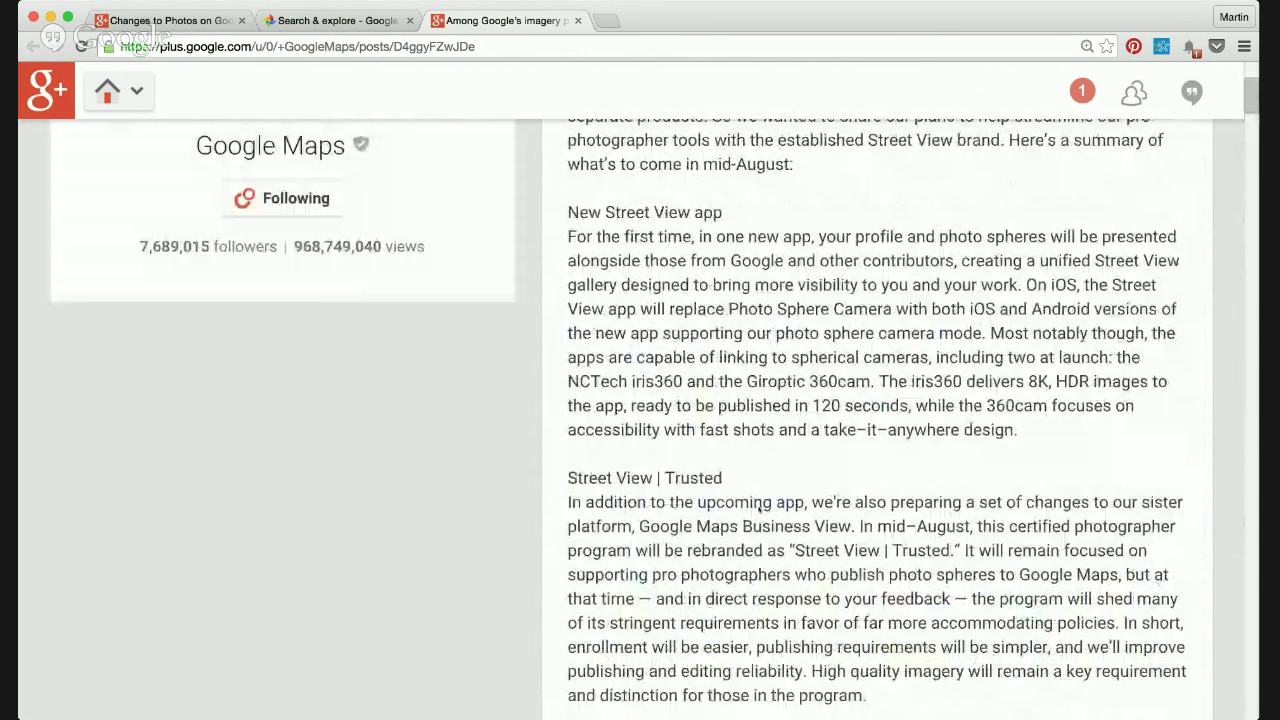